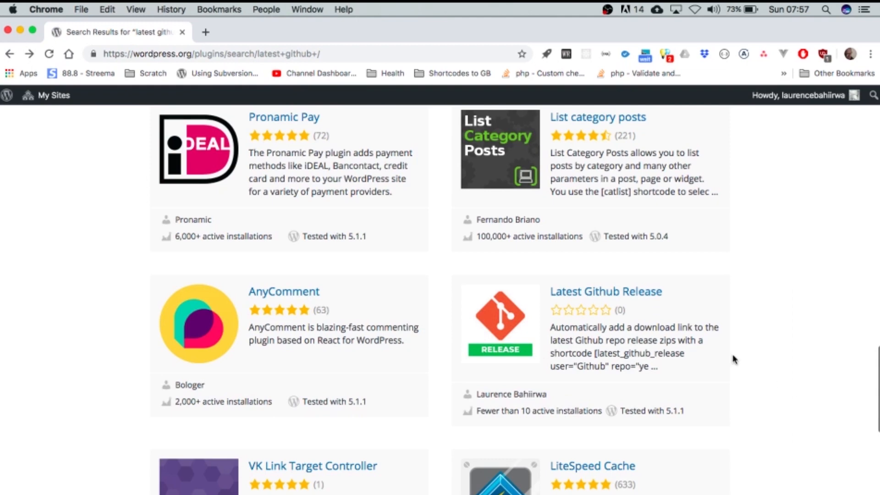
pyautogui.moveTo(605, 292)
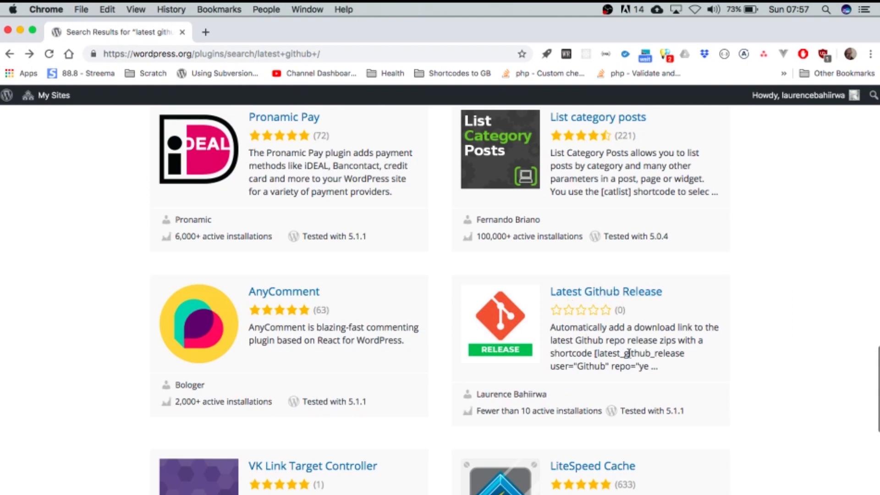
pyautogui.moveTo(780, 183)
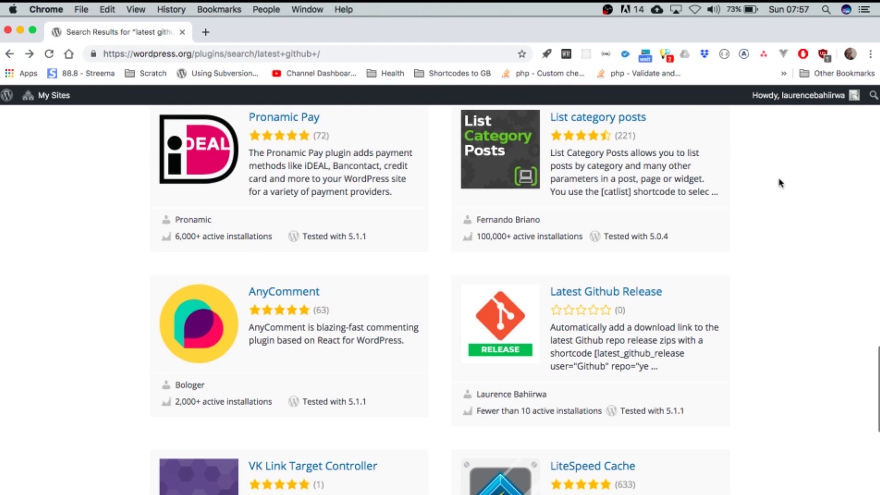
pyautogui.moveTo(606, 292)
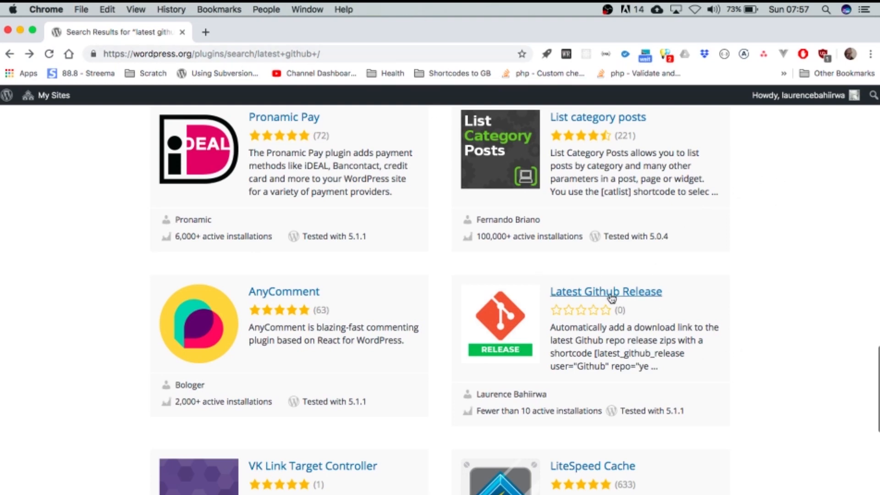
# Open Latest Github Release's Development section and browse its code repository
pyautogui.click(605, 291)
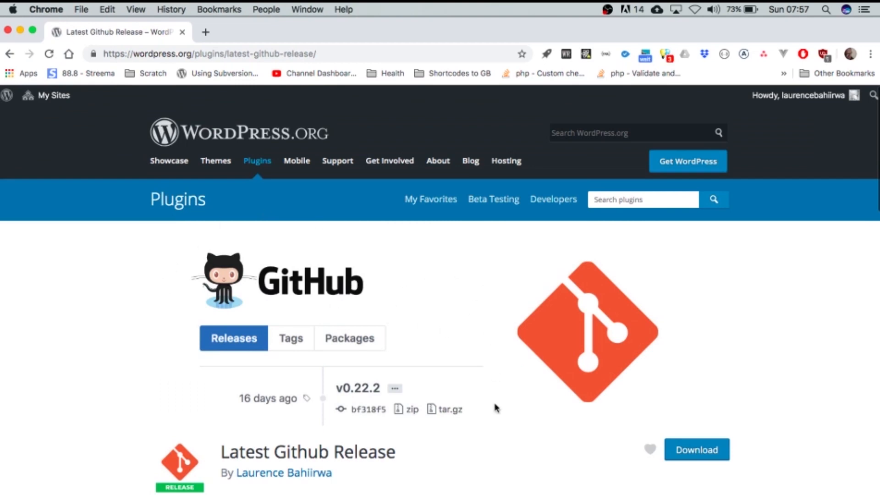
pyautogui.scroll(-3)
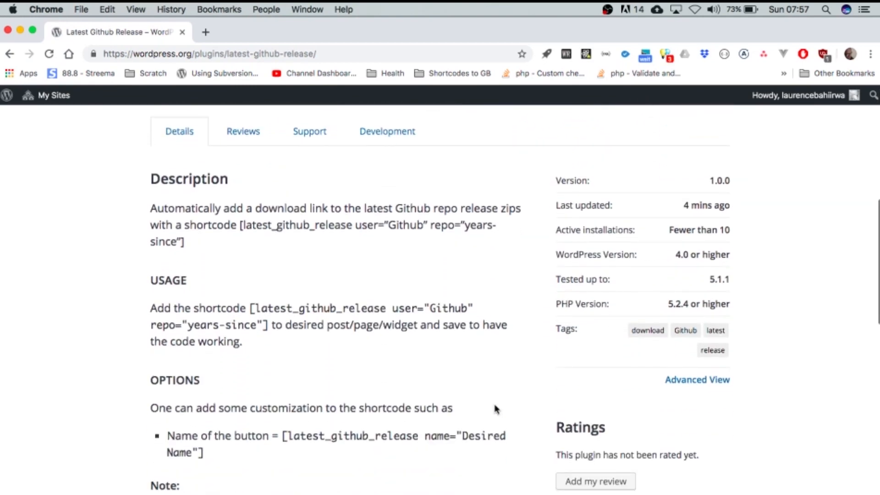
pyautogui.moveTo(387, 130)
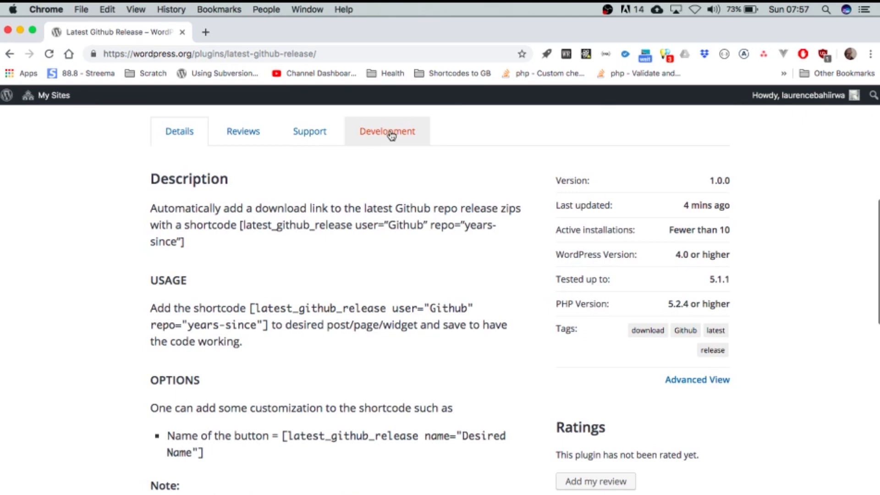
pyautogui.click(387, 131)
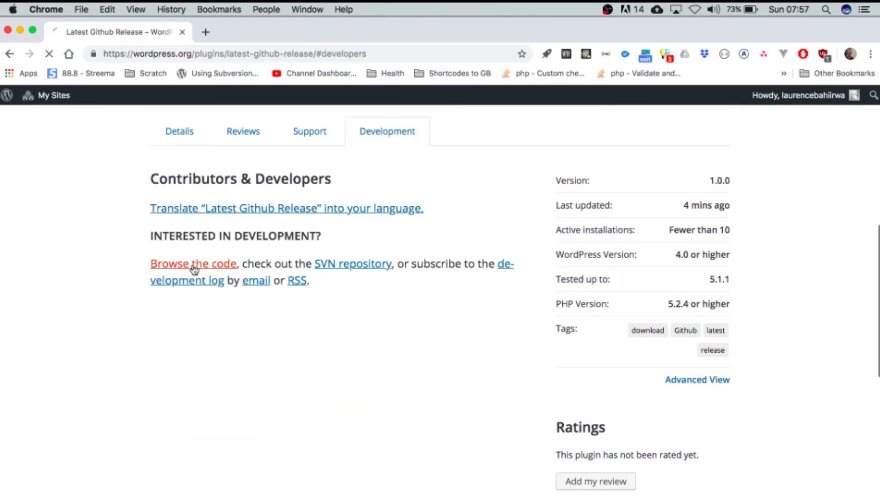
pyautogui.click(193, 264)
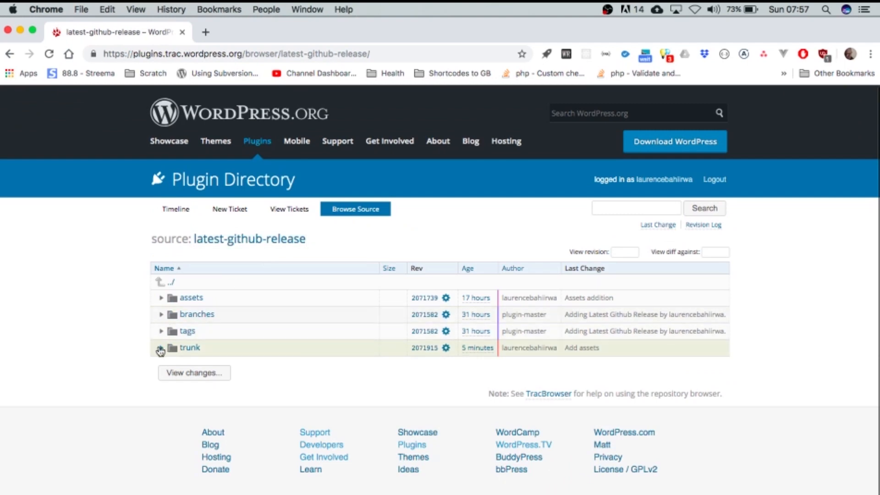
# Expand trunk and its assets subfolder to see the banner, icon and screenshot images
pyautogui.click(160, 348)
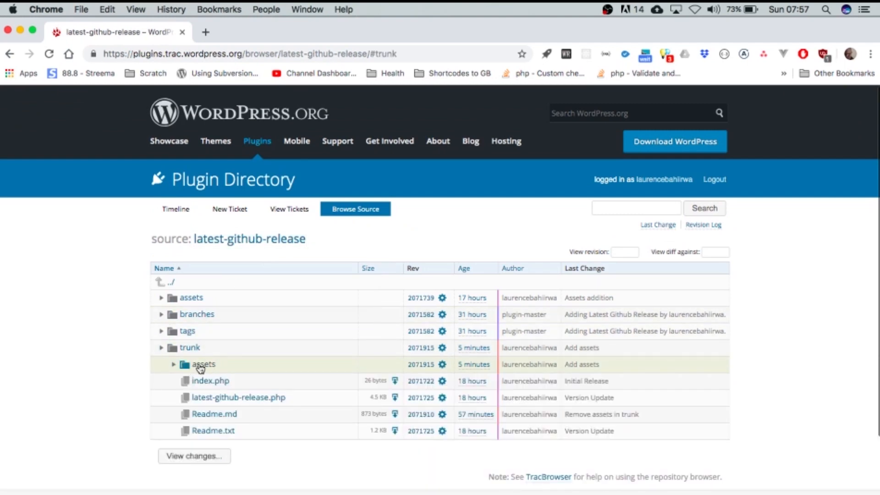
pyautogui.click(203, 364)
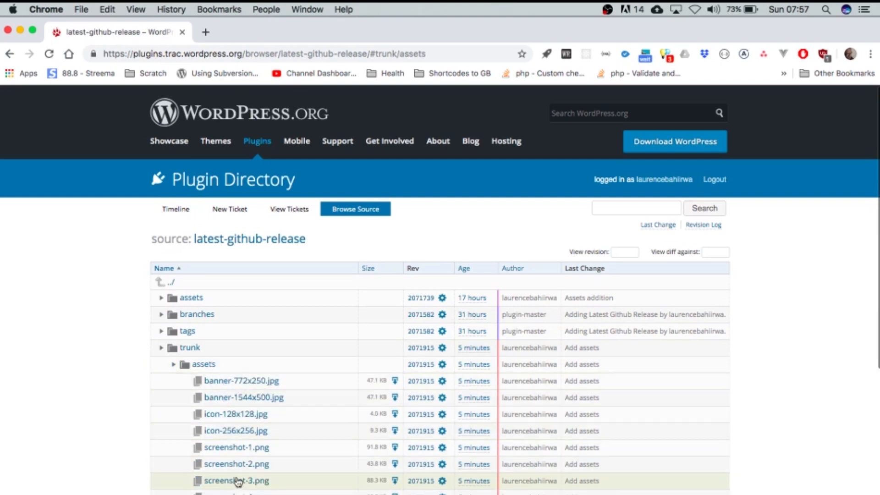
pyautogui.moveTo(174, 368)
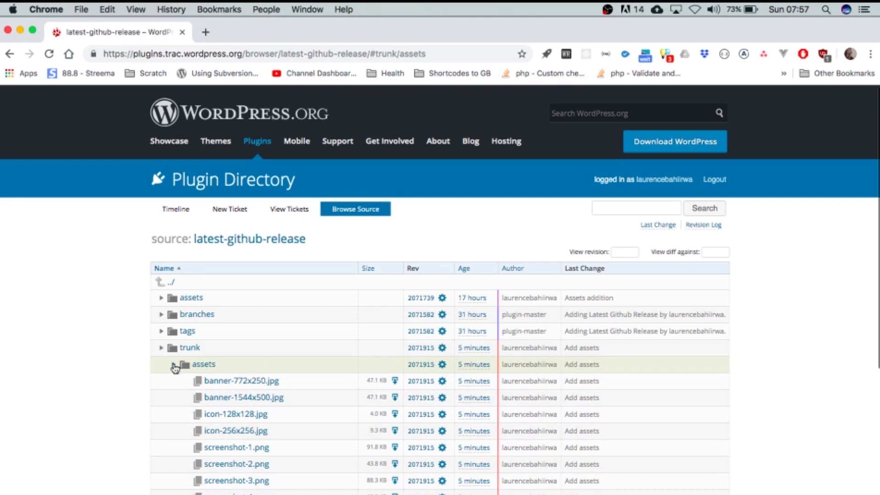
pyautogui.click(173, 364)
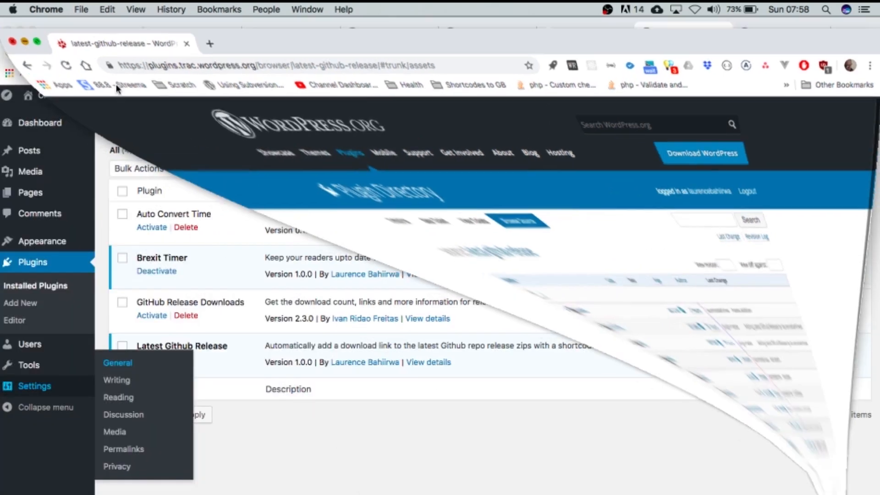
# Create a new folder on the desktop and rename it to svn
pyautogui.click(679, 32)
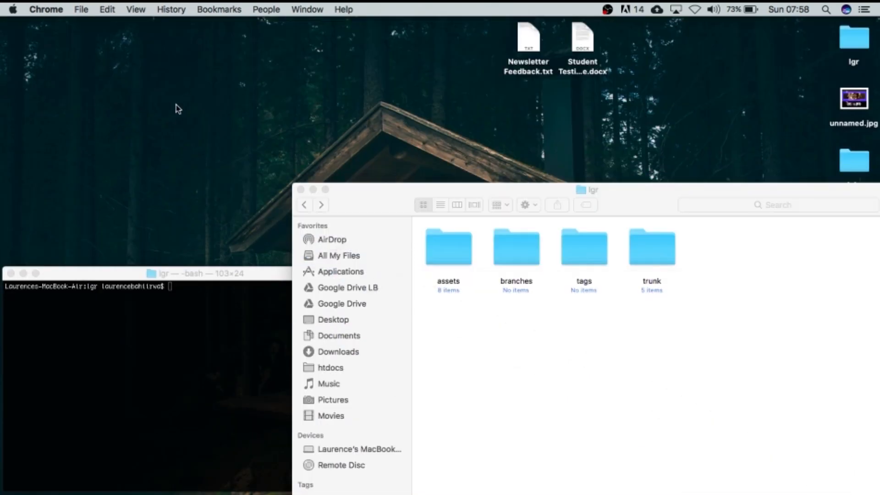
pyautogui.rightClick(177, 109)
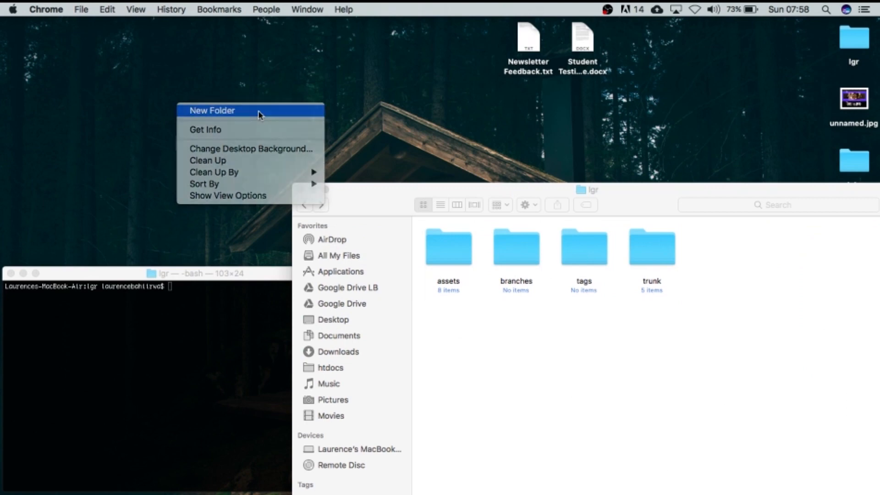
pyautogui.click(212, 110)
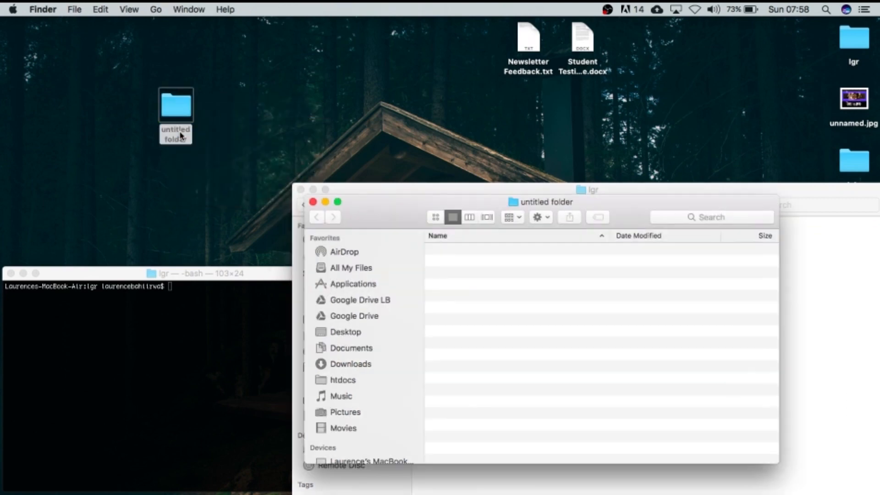
pyautogui.click(175, 104)
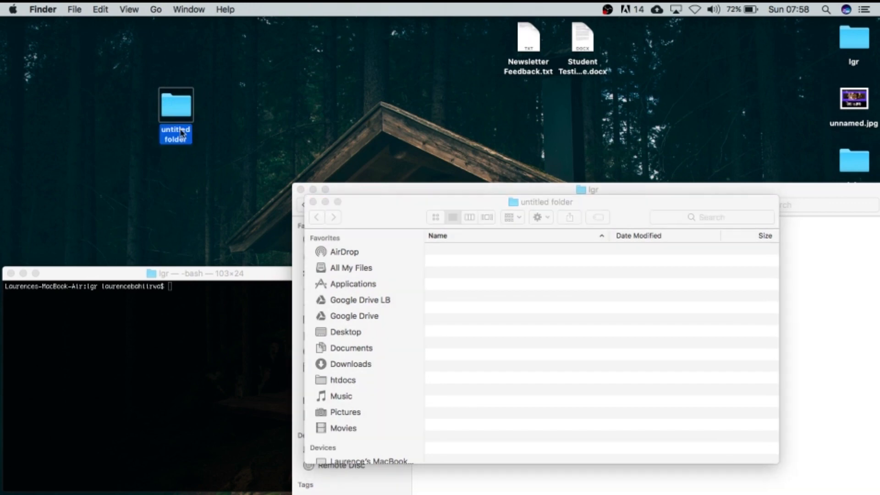
pyautogui.write('svn')
pyautogui.click(148, 286)
pyautogui.write('cd')
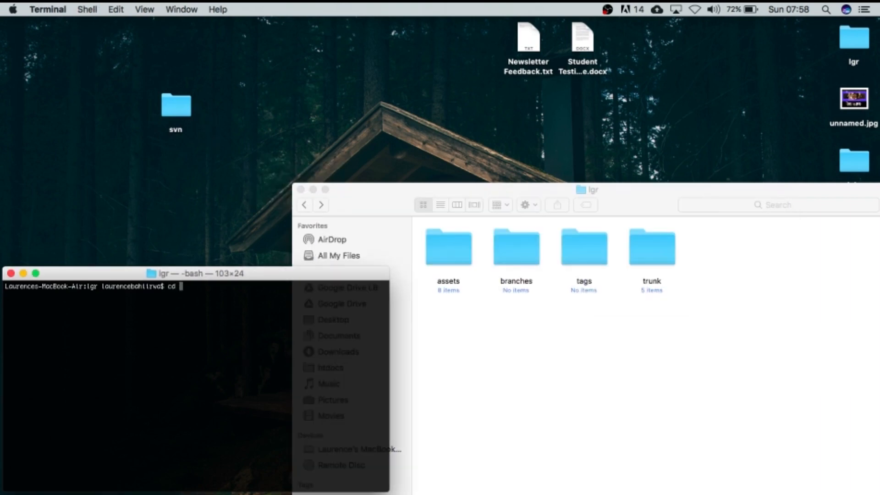
pyautogui.click(176, 105)
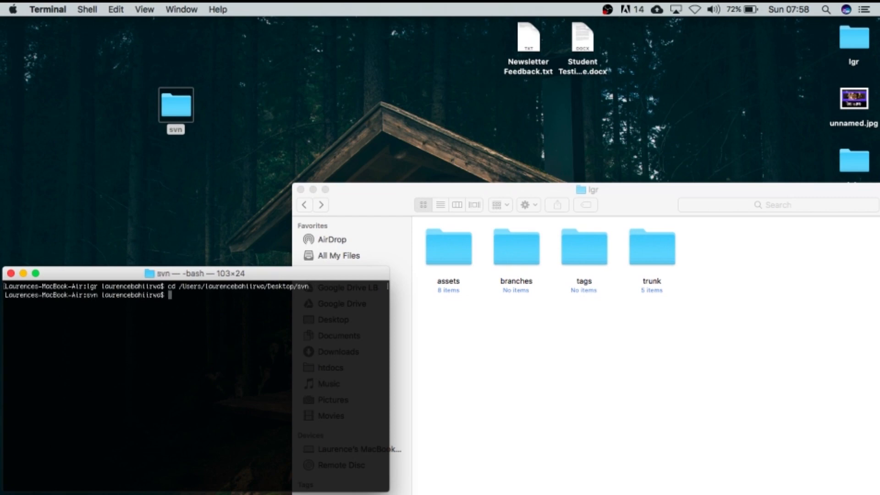
pyautogui.write('svn')
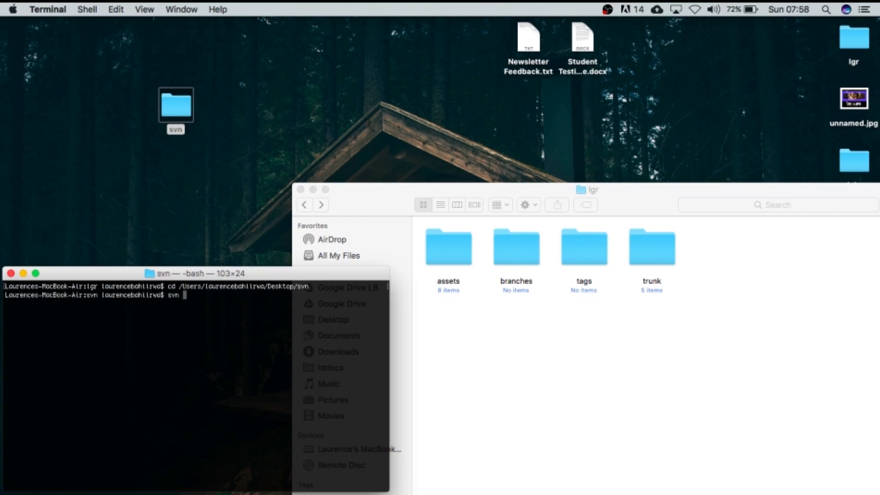
pyautogui.write('co')
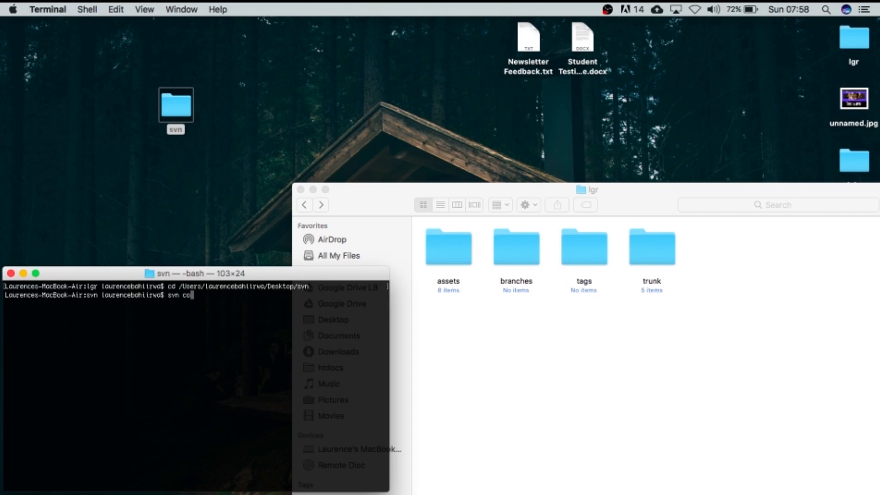
pyautogui.write('htp')
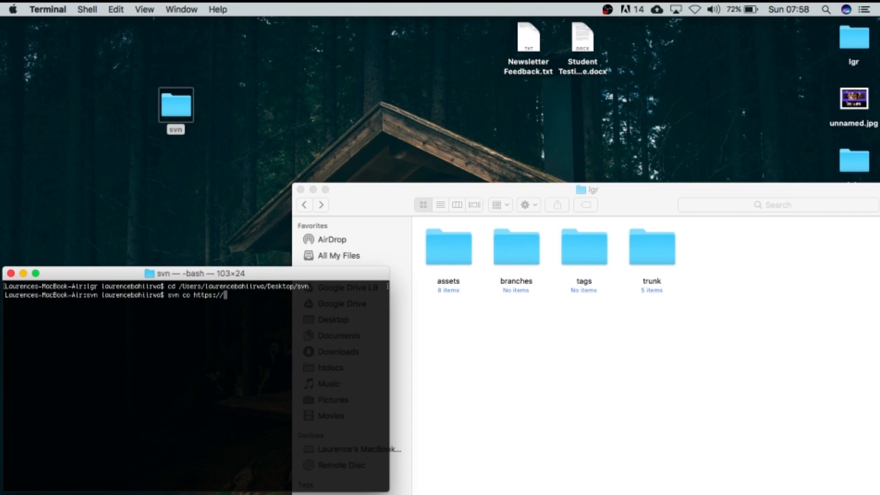
pyautogui.moveTo(235, 402)
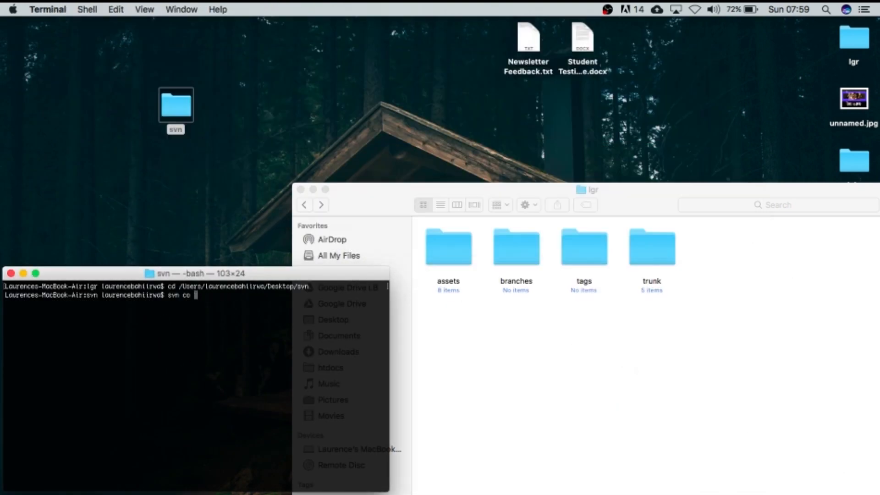
pyautogui.write('https://plugins.svn.wordpress.org/latest-github-release svn')
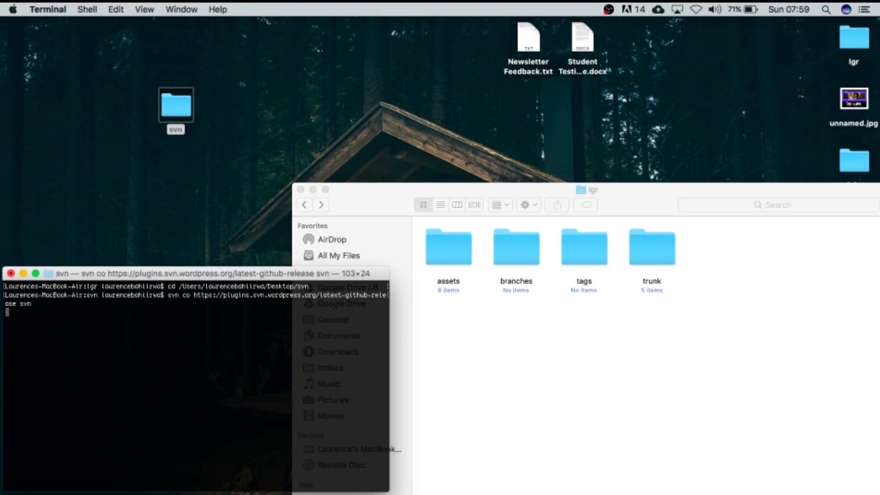
pyautogui.moveTo(395, 369)
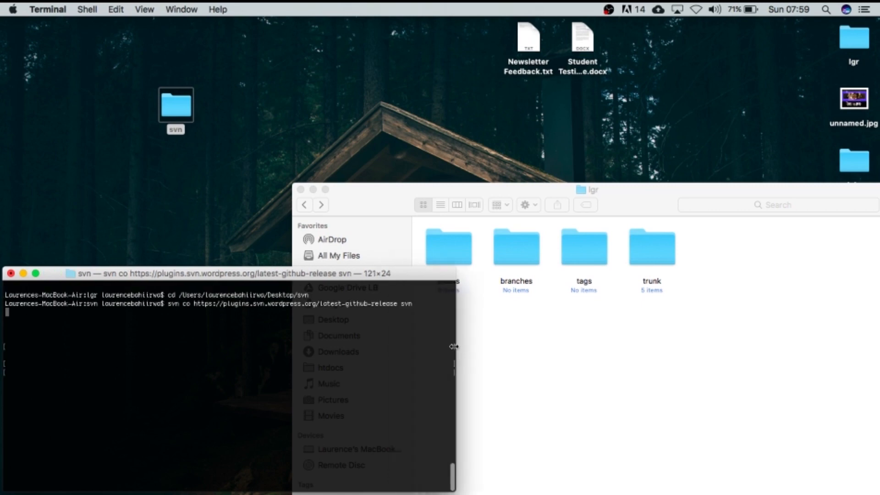
pyautogui.press('enter')
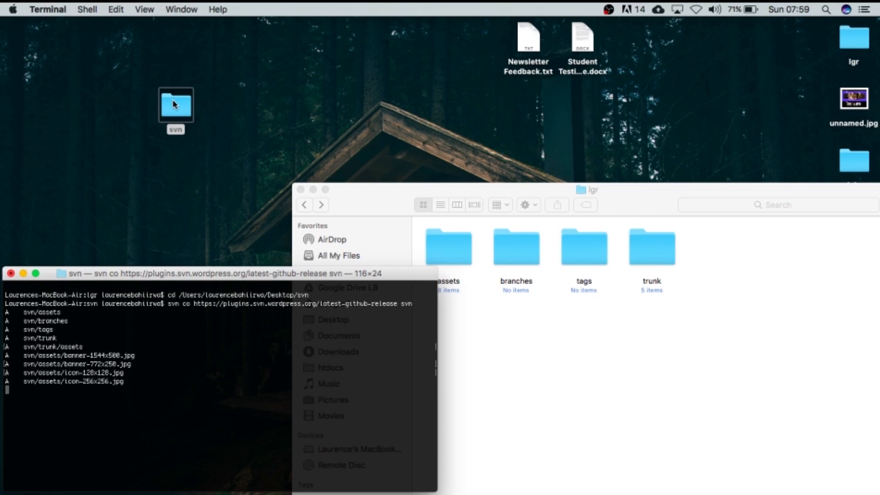
# Open the desktop svn folder in Finder and expand its trunk folder
pyautogui.click(174, 105)
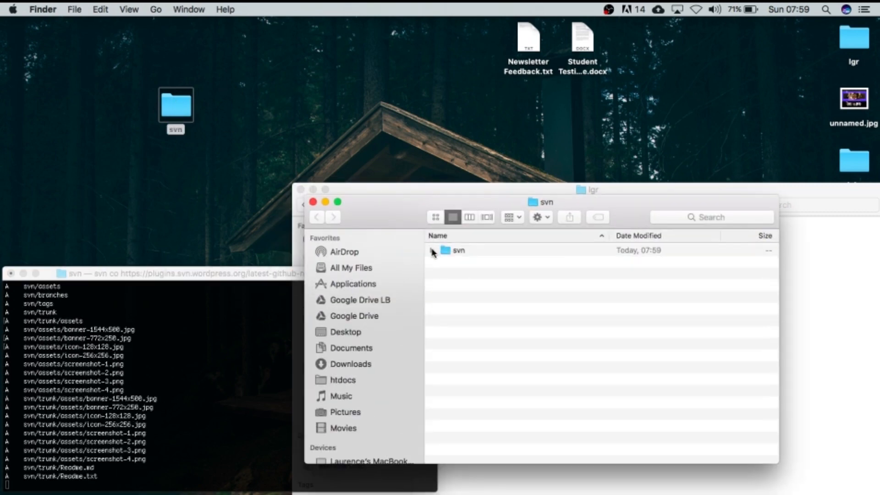
pyautogui.click(432, 250)
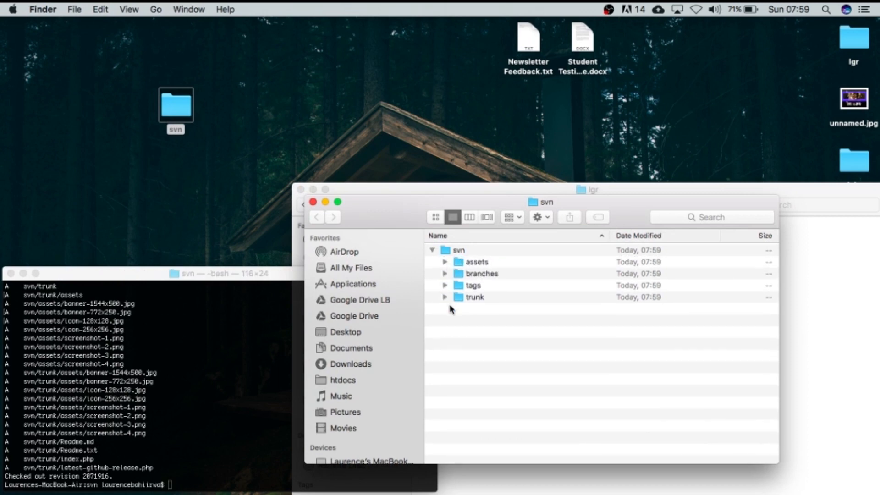
pyautogui.click(445, 297)
pyautogui.write('c')
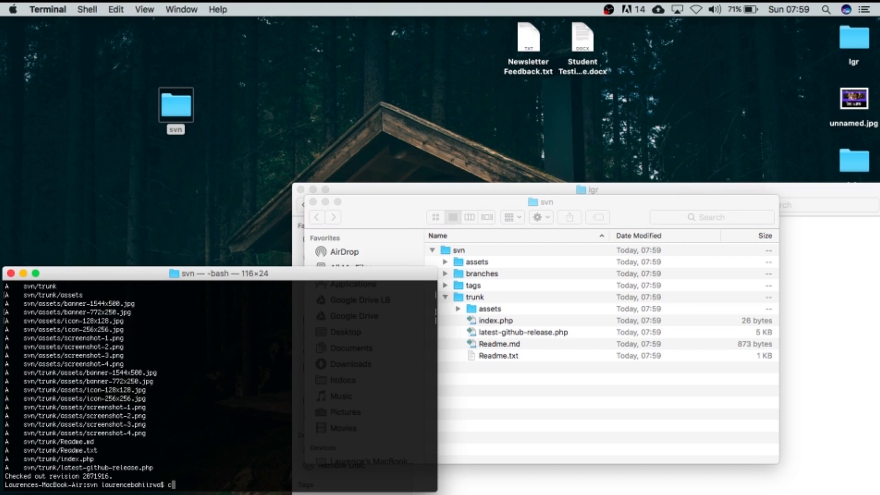
# Run svn delete on svn/trunk/assets to schedule its images for removal
pyautogui.press('Backspace')
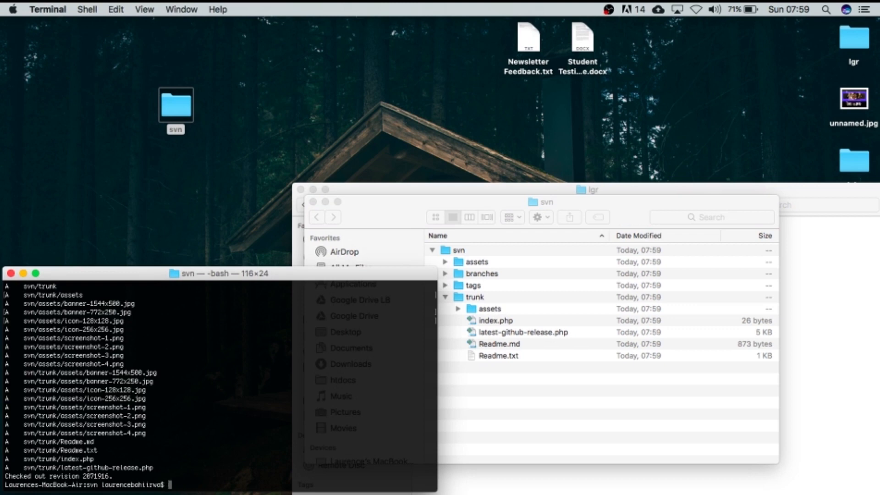
pyautogui.write('svn delete')
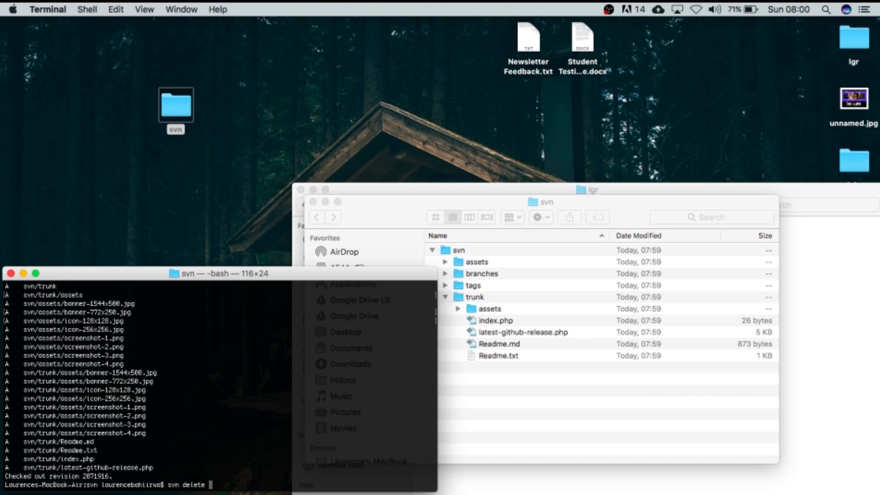
pyautogui.write('s')
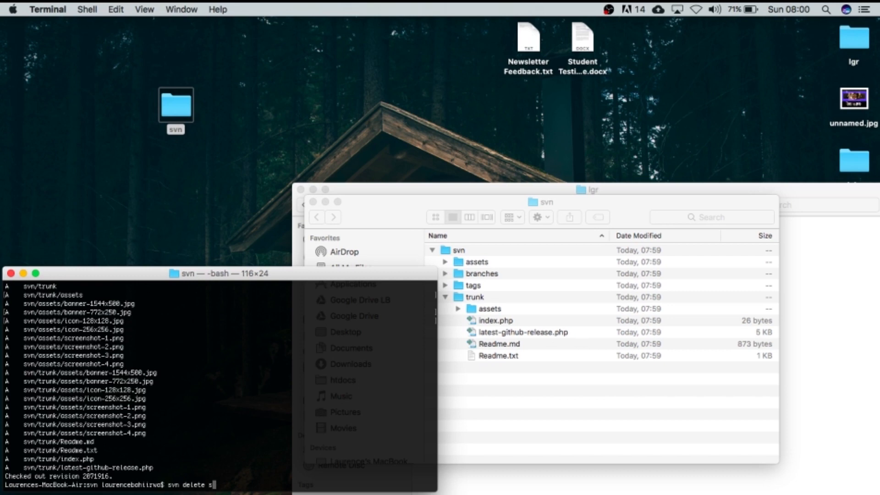
pyautogui.write('vn/trunk/assets')
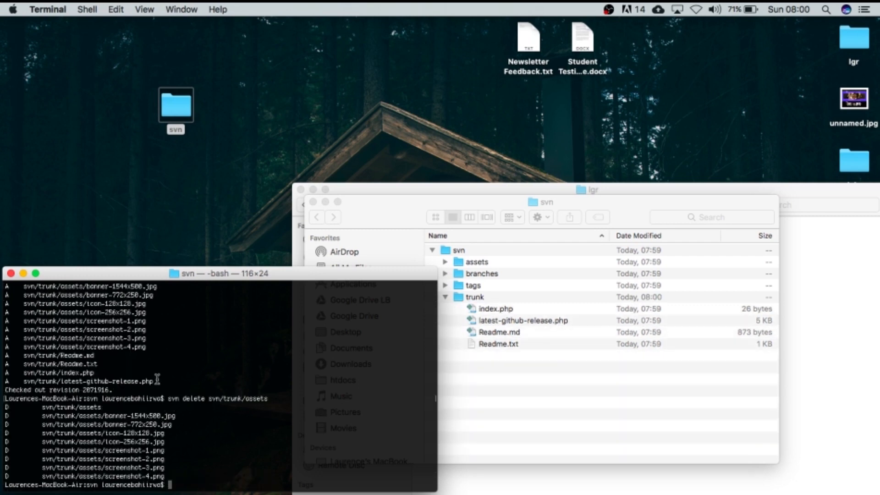
pyautogui.moveTo(491, 303)
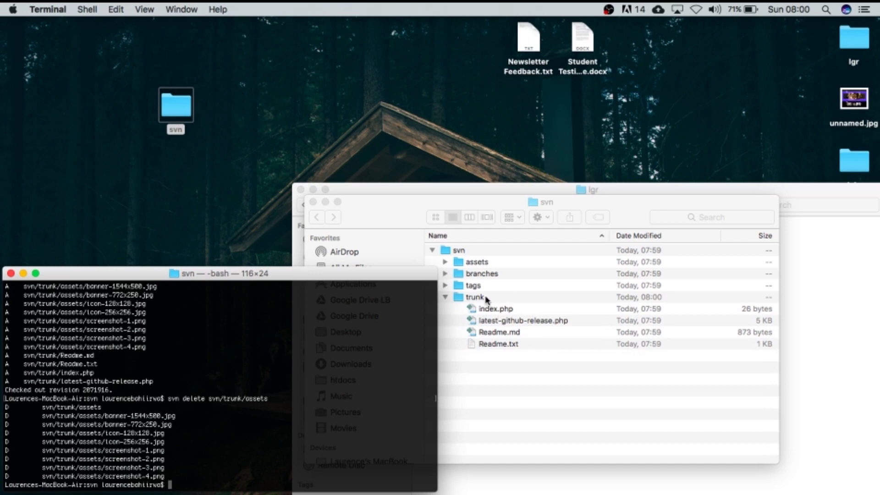
pyautogui.moveTo(496, 304)
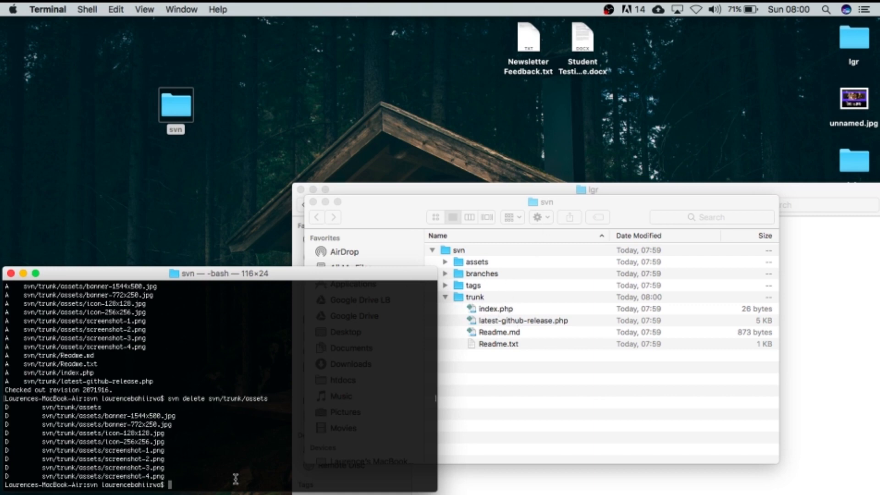
# Run svn stat, cd into svn, and rerun svn stat to list trunk/assets deletions
pyautogui.write('svn stat')
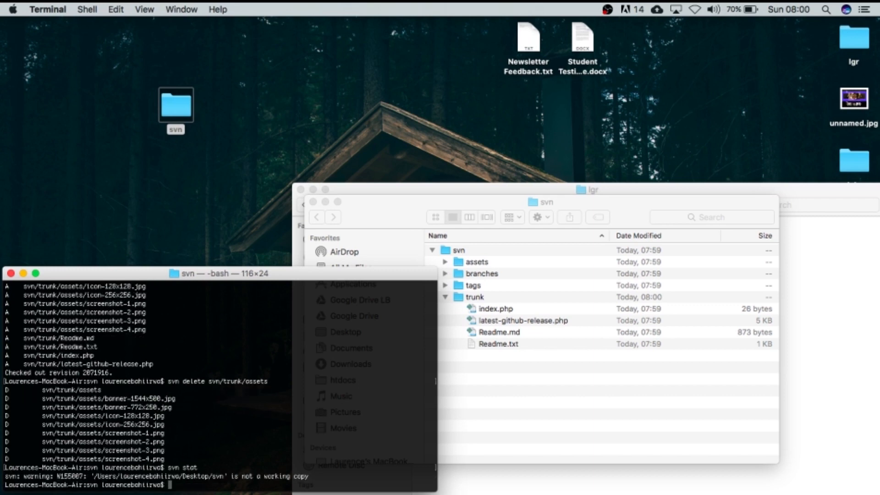
pyautogui.moveTo(248, 457)
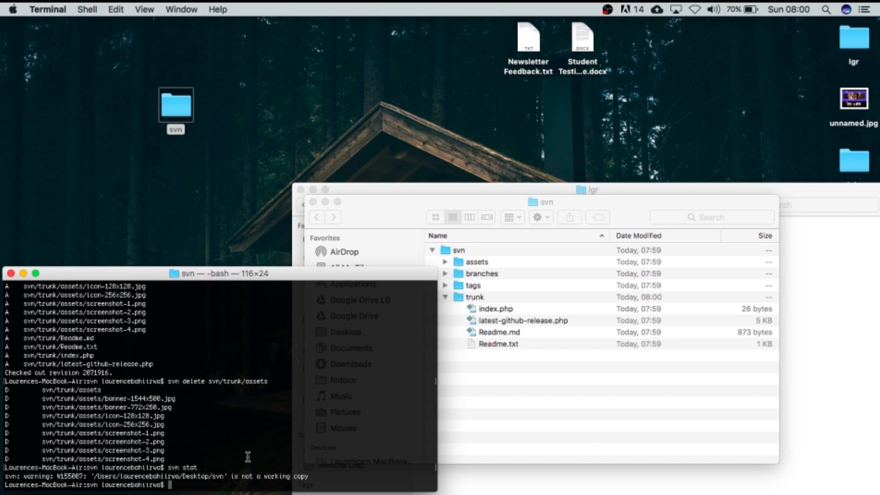
pyautogui.write('cd svn')
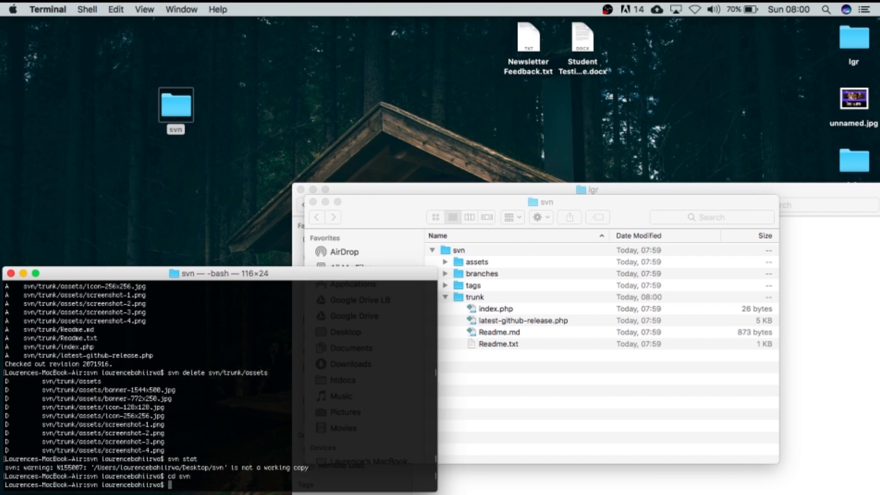
pyautogui.write('svn stat')
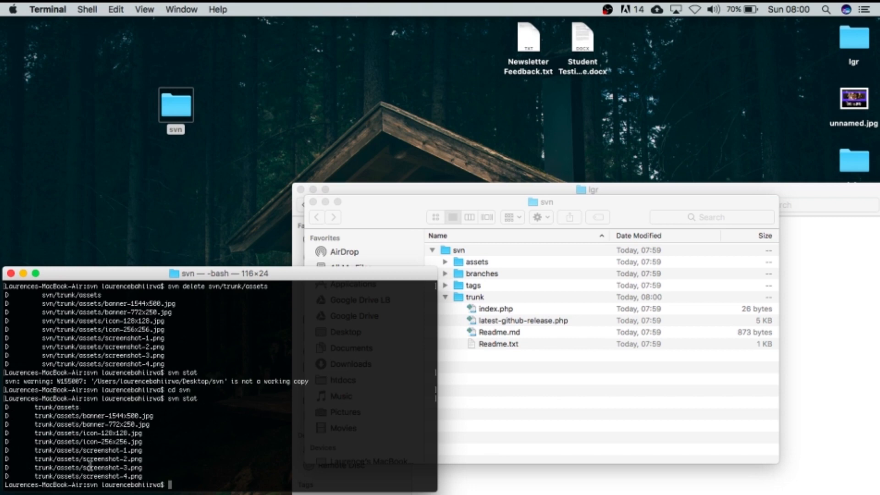
# Run svn ci -m "Removing assets from trunk folder" to commit the deletion
pyautogui.write('s')
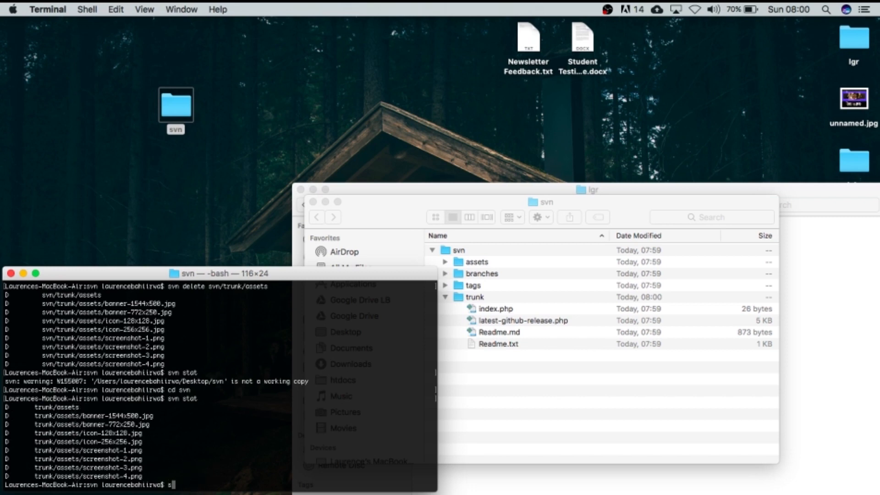
pyautogui.write('vn')
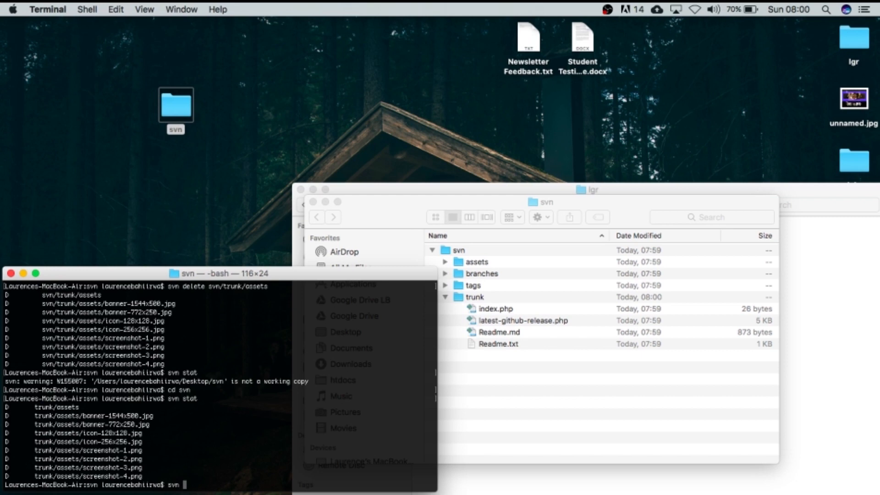
pyautogui.write('ci')
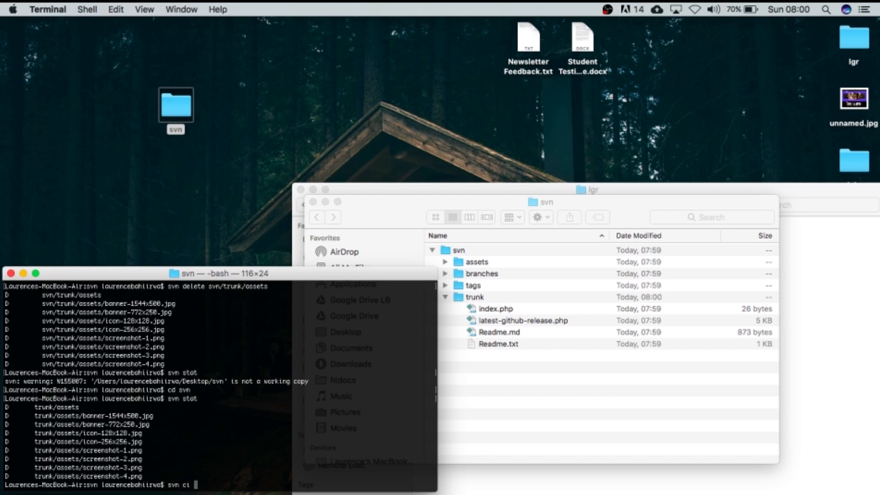
pyautogui.write('-m')
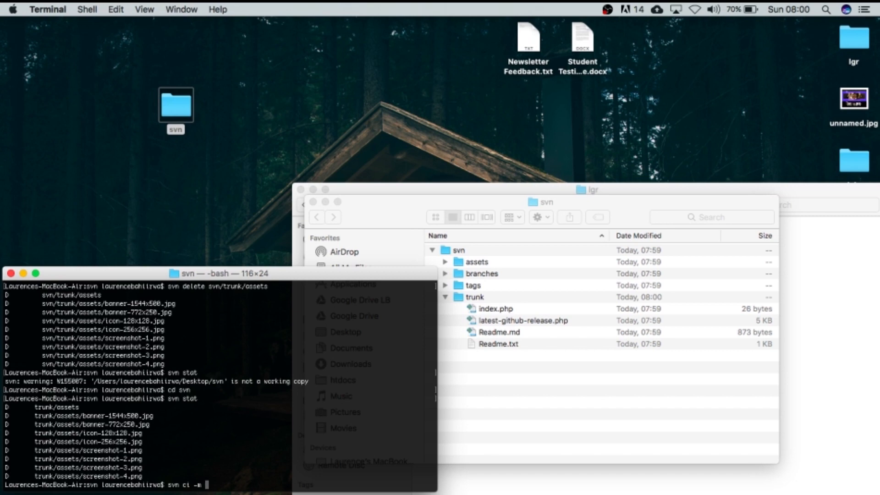
pyautogui.write('"')
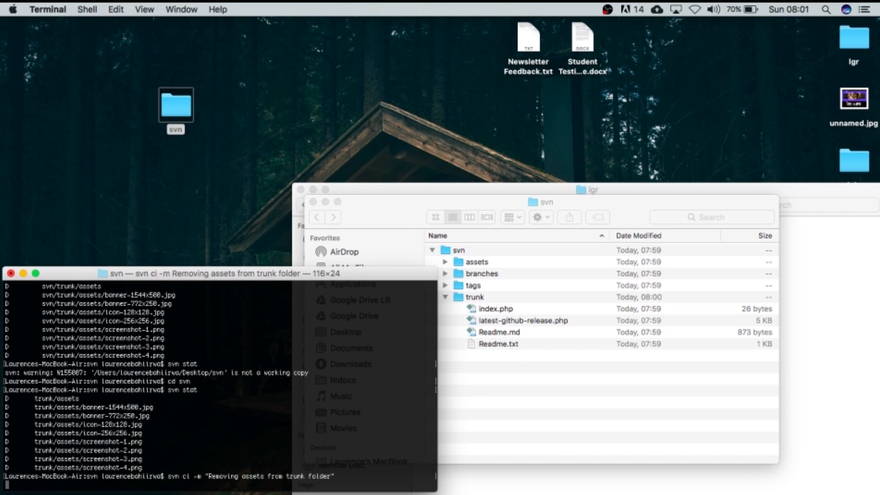
pyautogui.press('return')
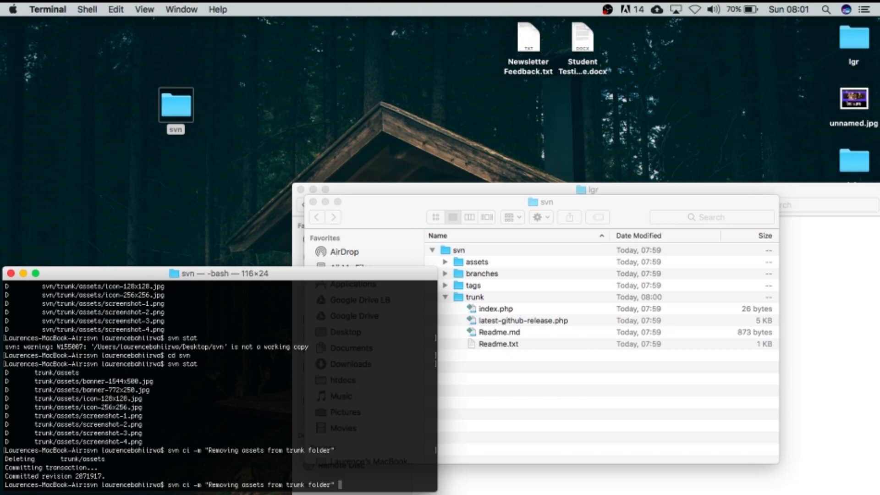
# Append --username laurence and a --password option to the svn ci command
pyautogui.write('--')
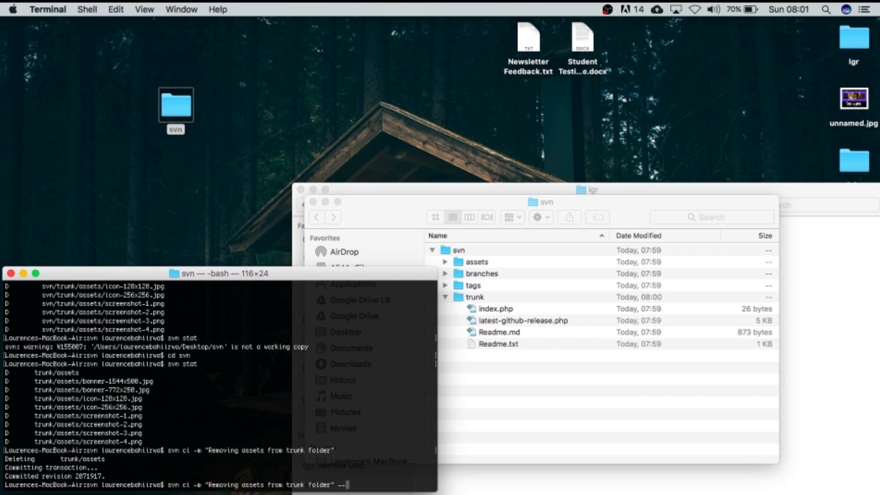
pyautogui.write('username')
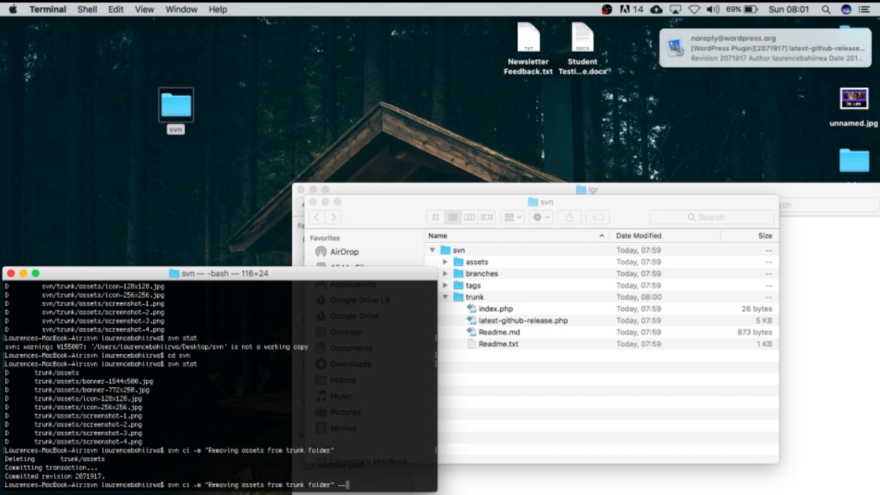
pyautogui.write('laurencebahiirwa')
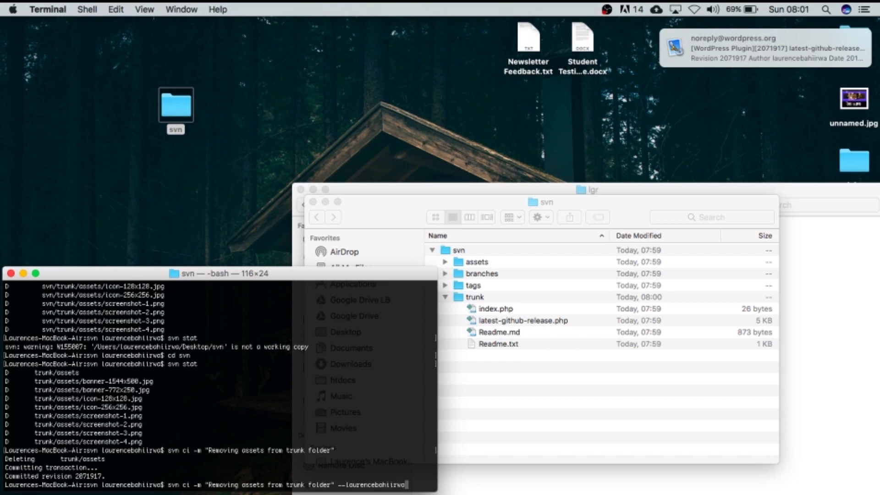
pyautogui.write('--pas')
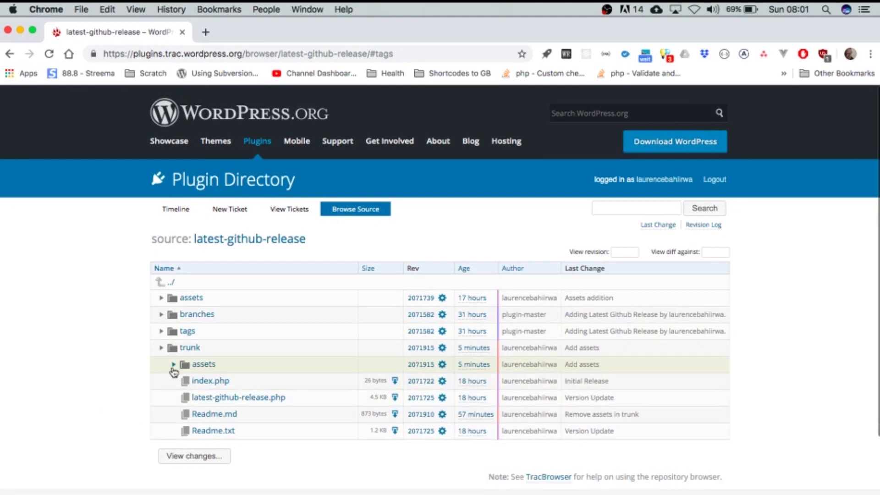
# Collapse and re-expand trunk in Trac to confirm the assets folder is gone
pyautogui.click(161, 331)
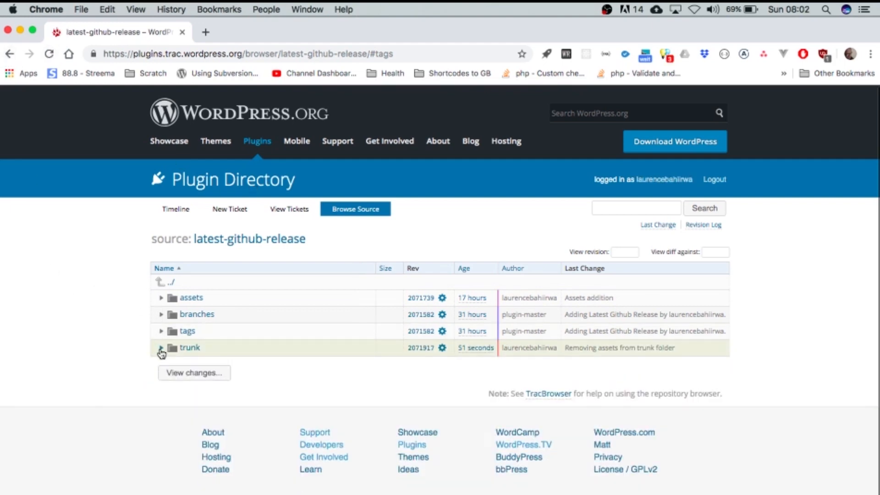
pyautogui.click(160, 347)
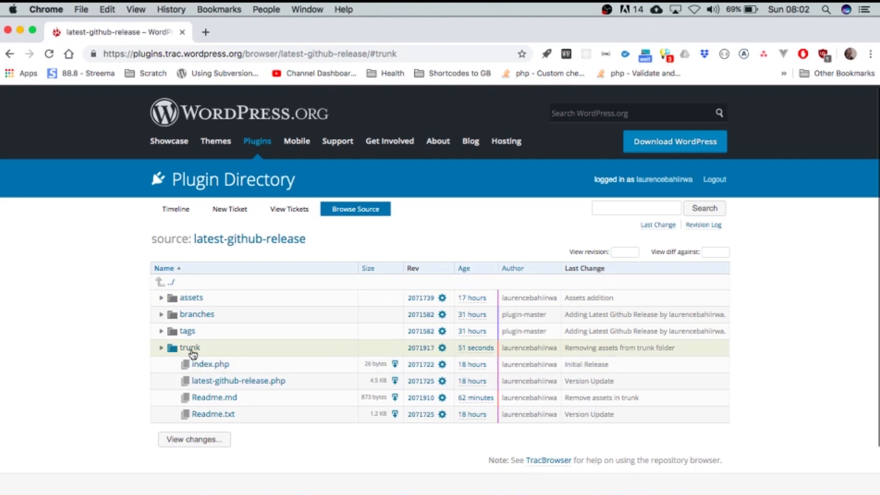
pyautogui.moveTo(222, 360)
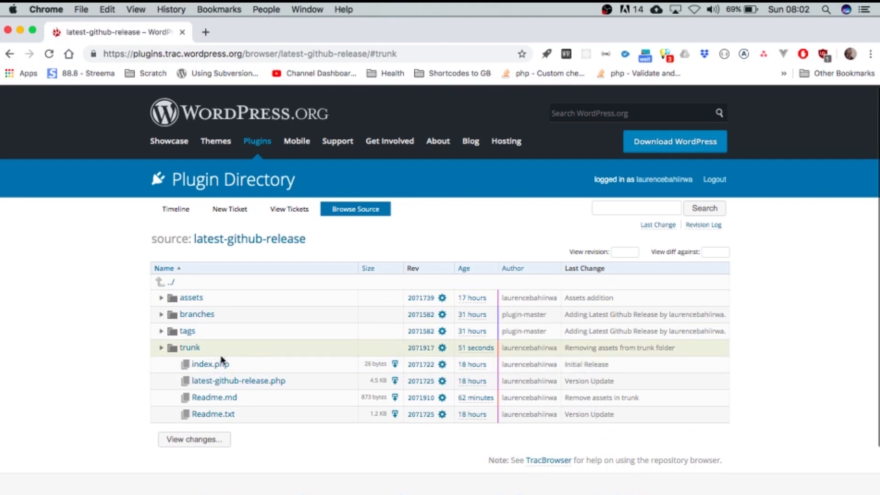
pyautogui.moveTo(407, 397)
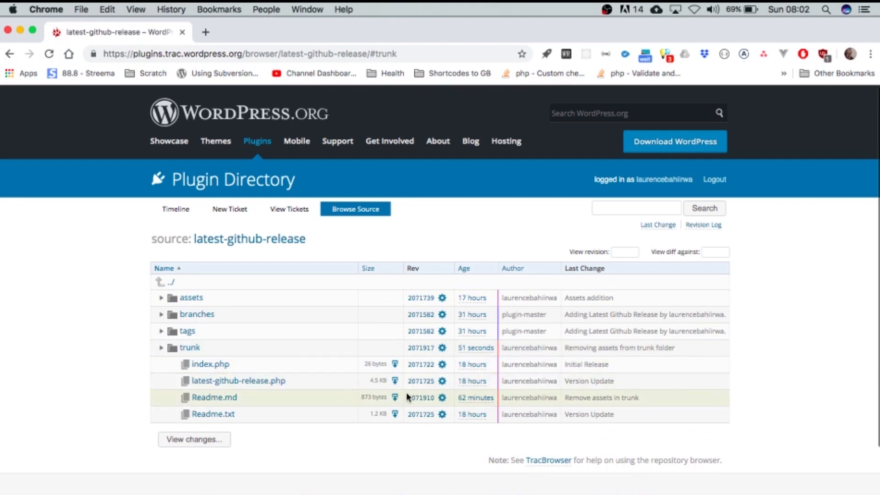
pyautogui.moveTo(329, 445)
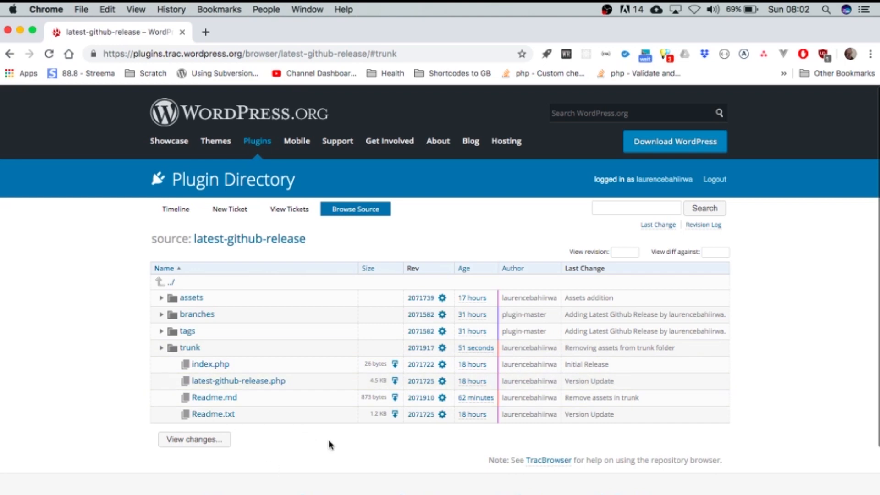